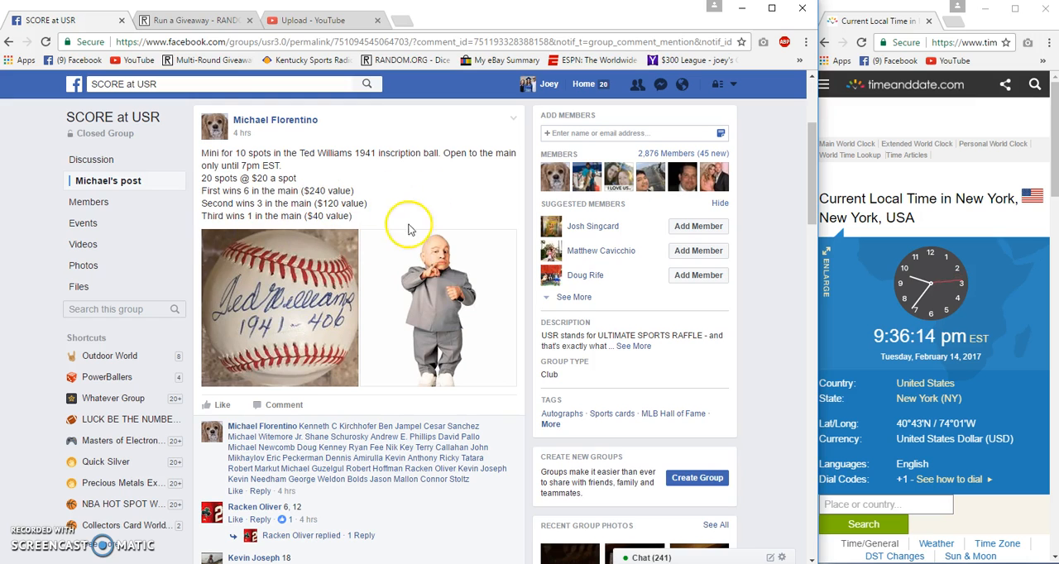
- Roll 2d6 to set 6 rounds and begin the 20-entry Ted Williams Filler giveaway
{"action": "scroll", "scroll_direction": "down", "scroll_amount": 3}
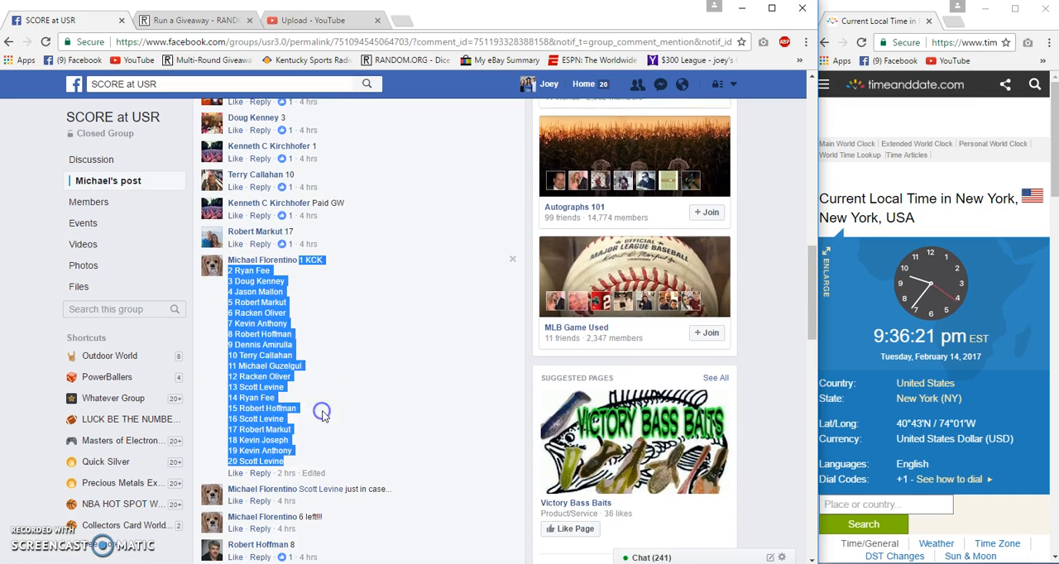
{"action": "scroll", "scroll_direction": "down", "scroll_amount": 3}
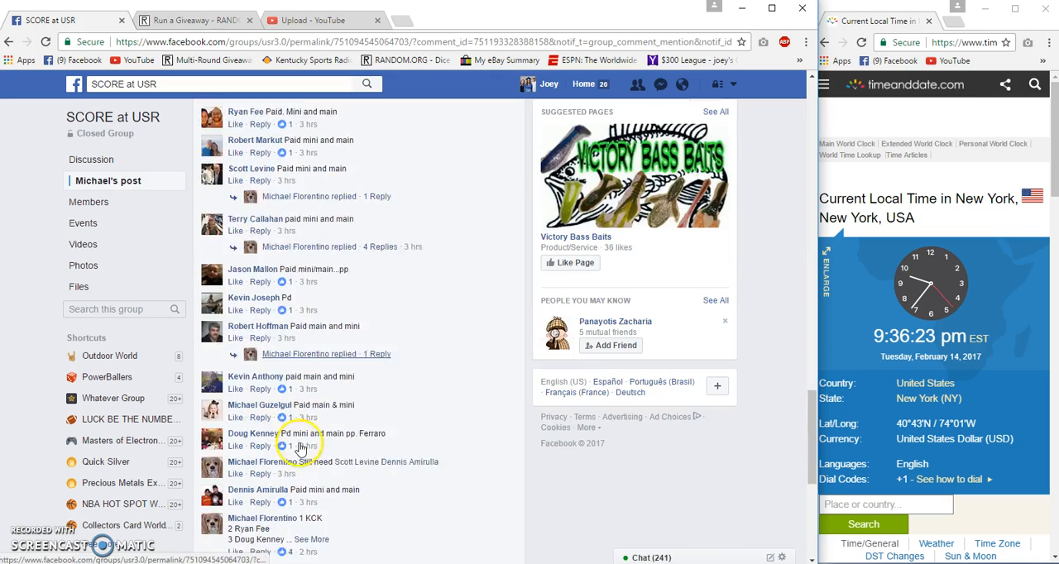
{"action": "scroll", "scroll_direction": "down", "scroll_amount": 3}
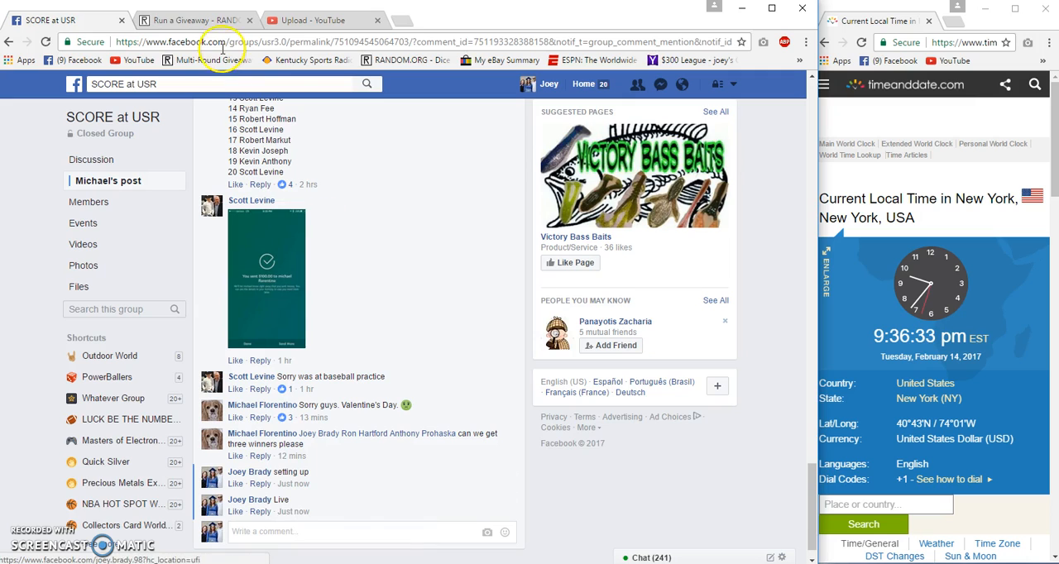
{"action": "left_click", "coordinate": [196, 20]}
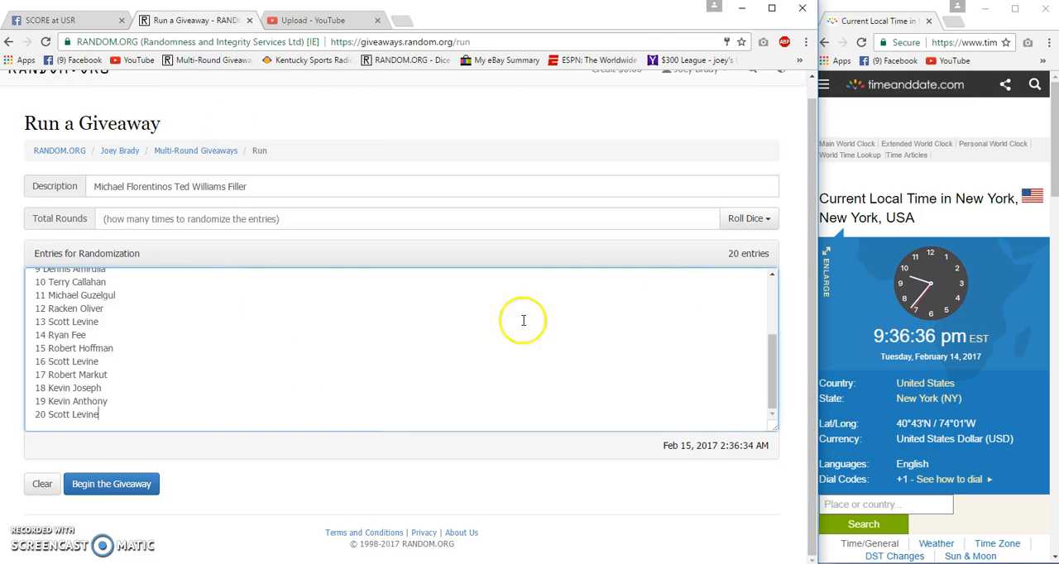
{"action": "left_click", "coordinate": [748, 218]}
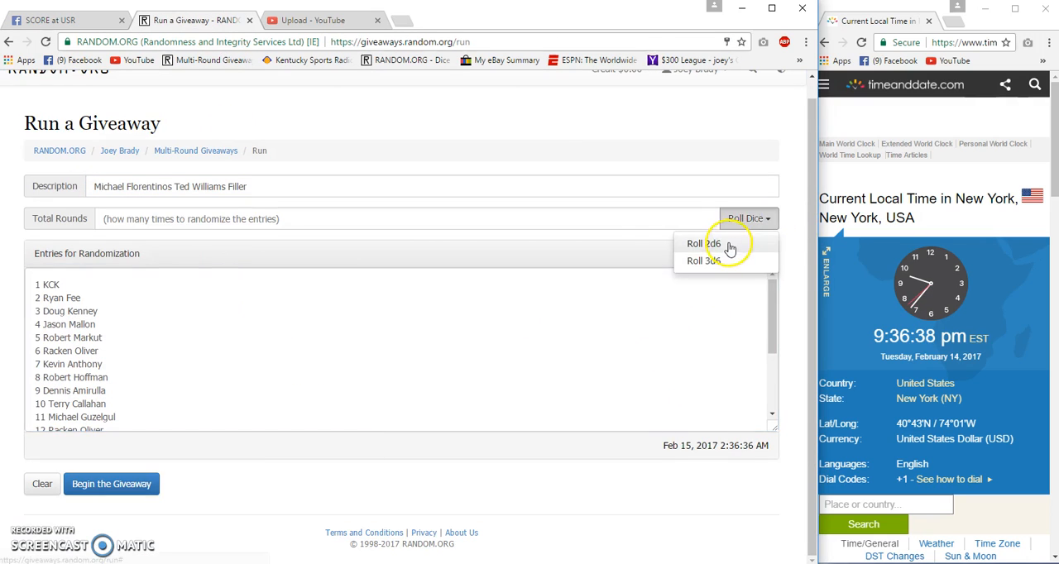
{"action": "left_click", "coordinate": [701, 243]}
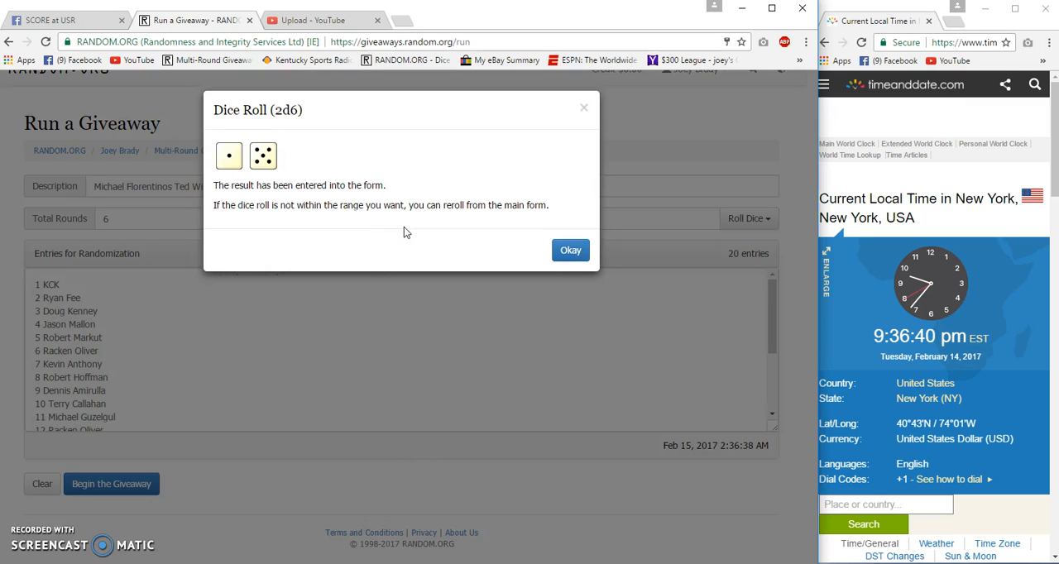
{"action": "left_click", "coordinate": [569, 250]}
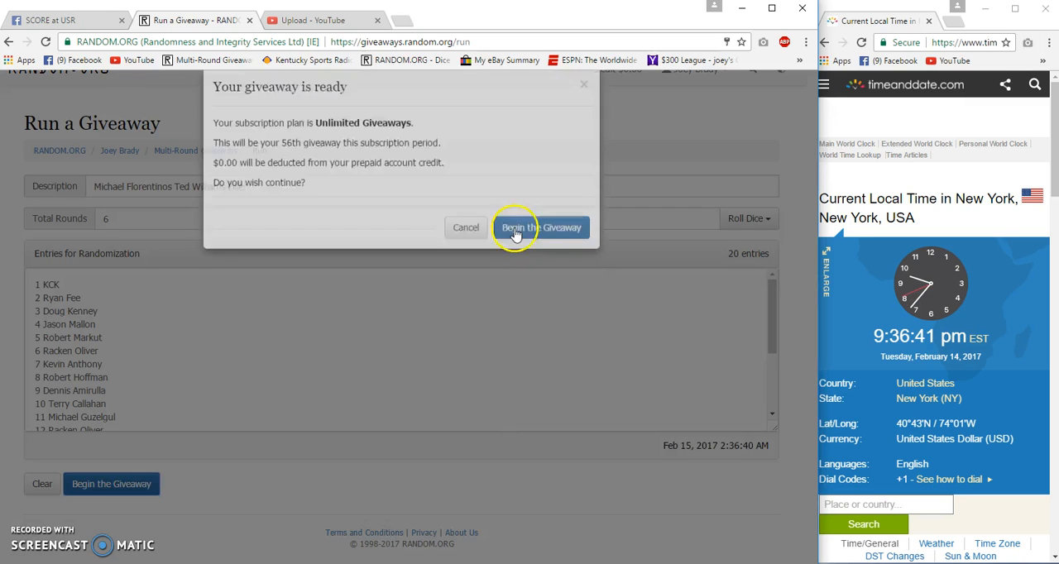
{"action": "left_click", "coordinate": [542, 229]}
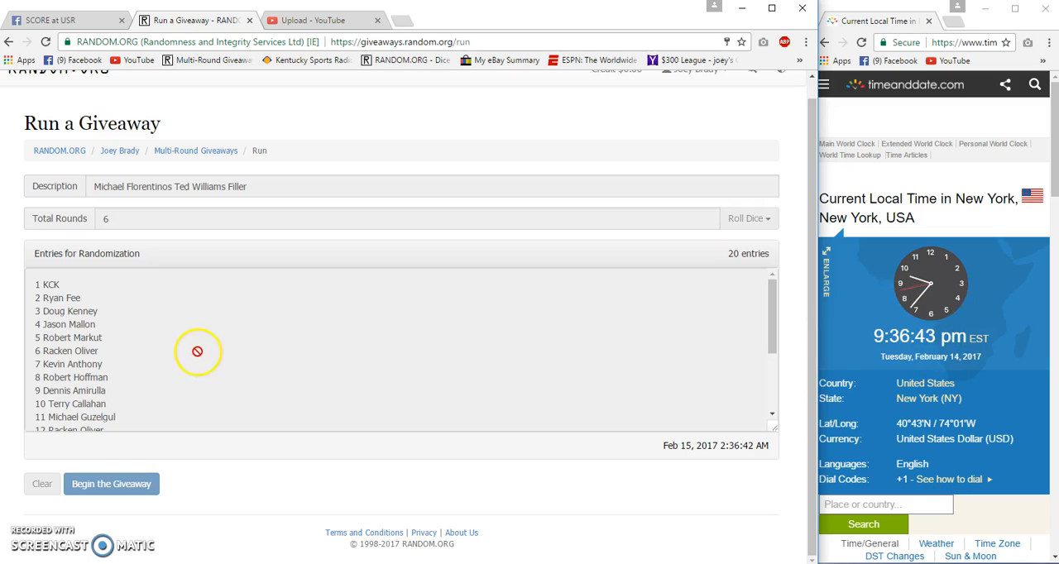
- Run rounds 1 through 5 of the randomized list, then return to the Facebook thread
{"action": "left_click", "coordinate": [111, 483]}
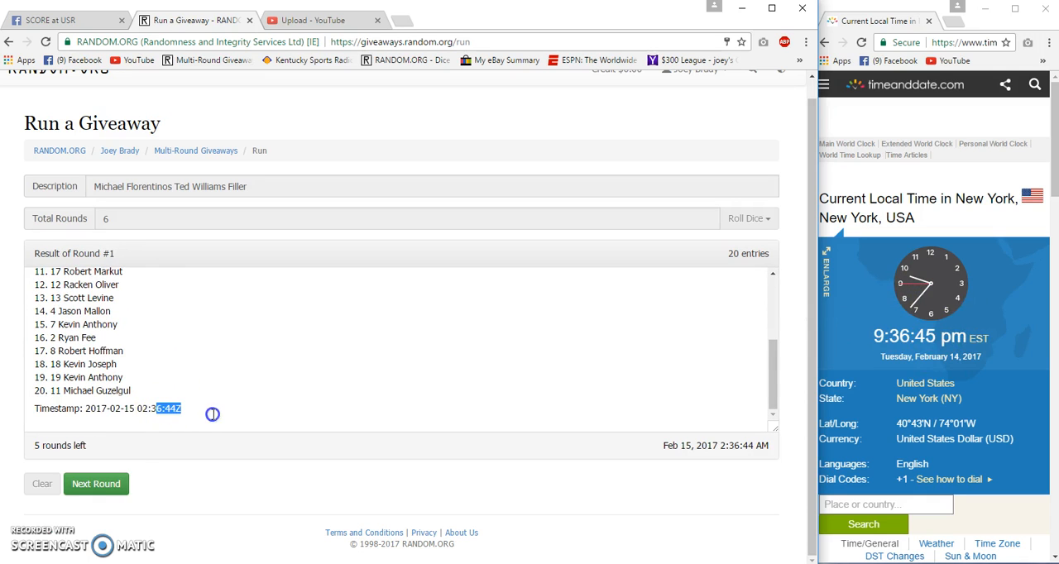
{"action": "left_click", "coordinate": [96, 483]}
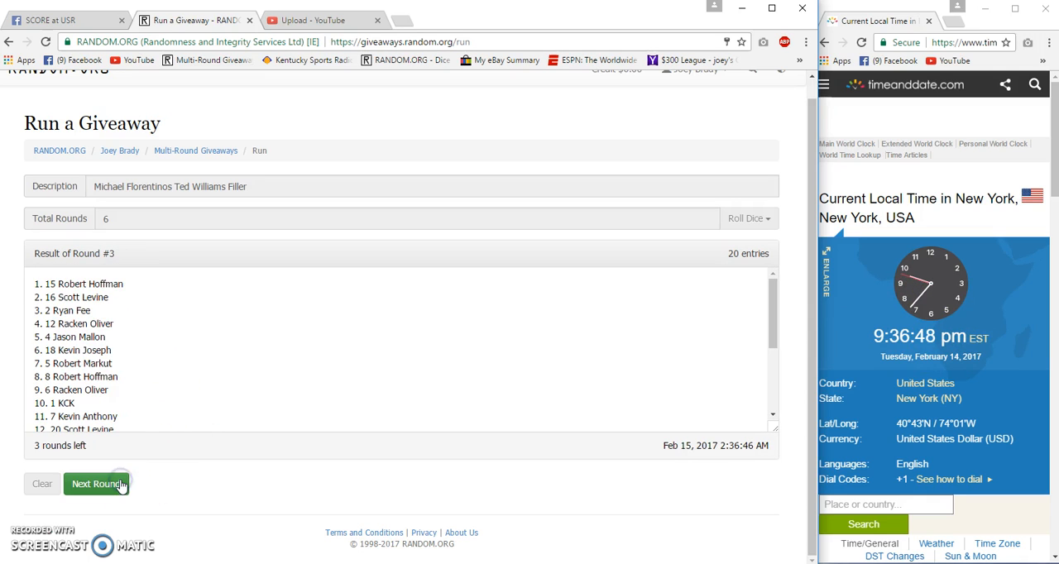
{"action": "left_click", "coordinate": [96, 483]}
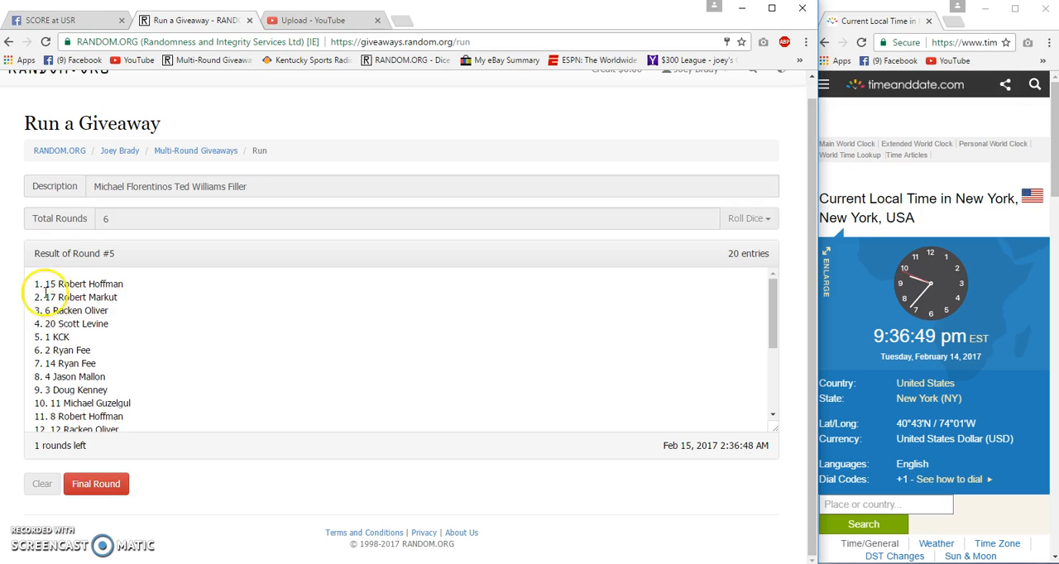
{"action": "scroll", "scroll_direction": "down", "scroll_amount": 3}
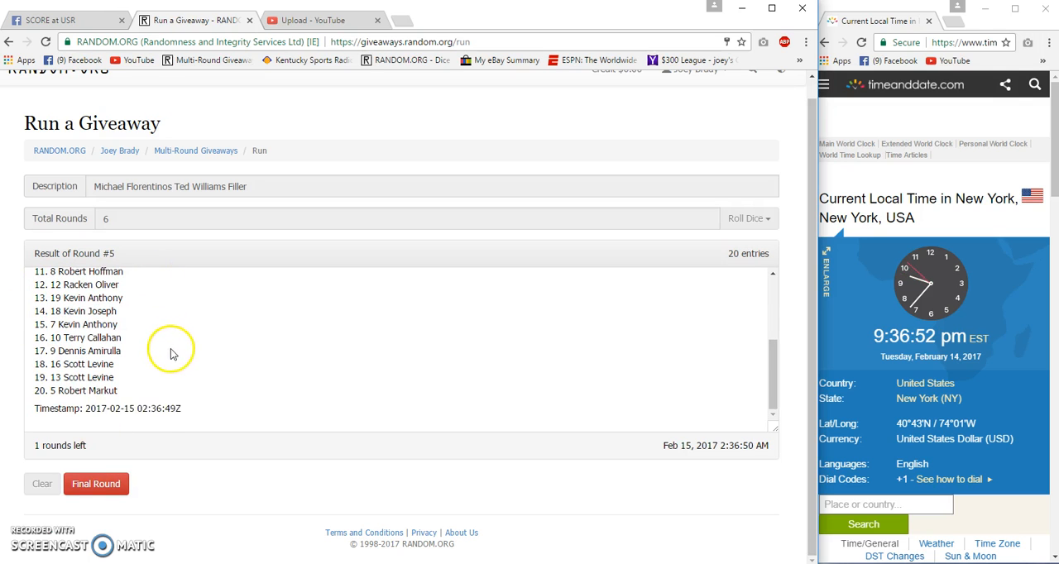
{"action": "left_click", "coordinate": [62, 20]}
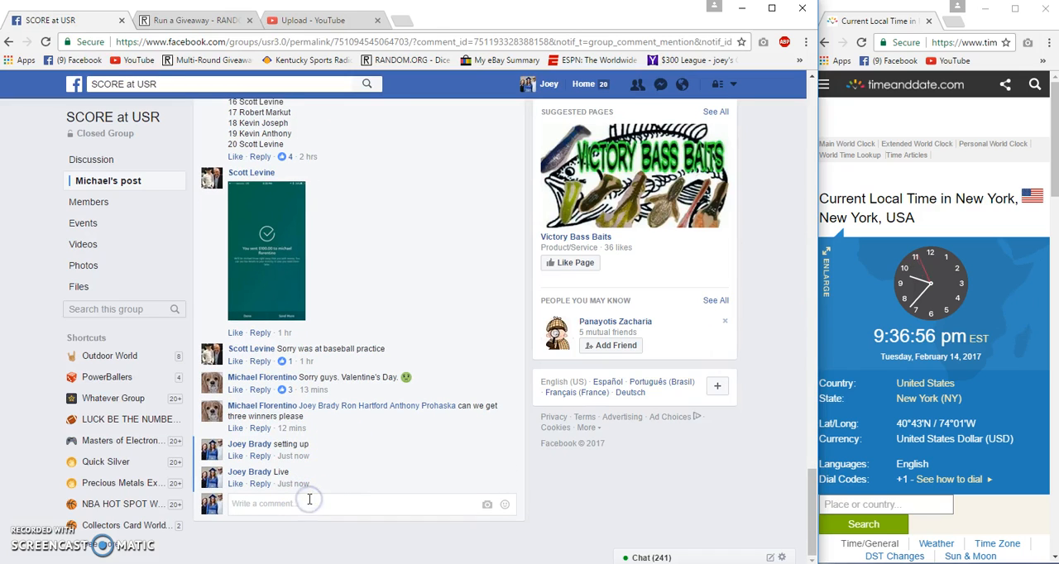
- Post a 'good Luck Final Roll' comment and return to the giveaway for the final round
{"action": "type", "text": "good Luck Final Roll"}
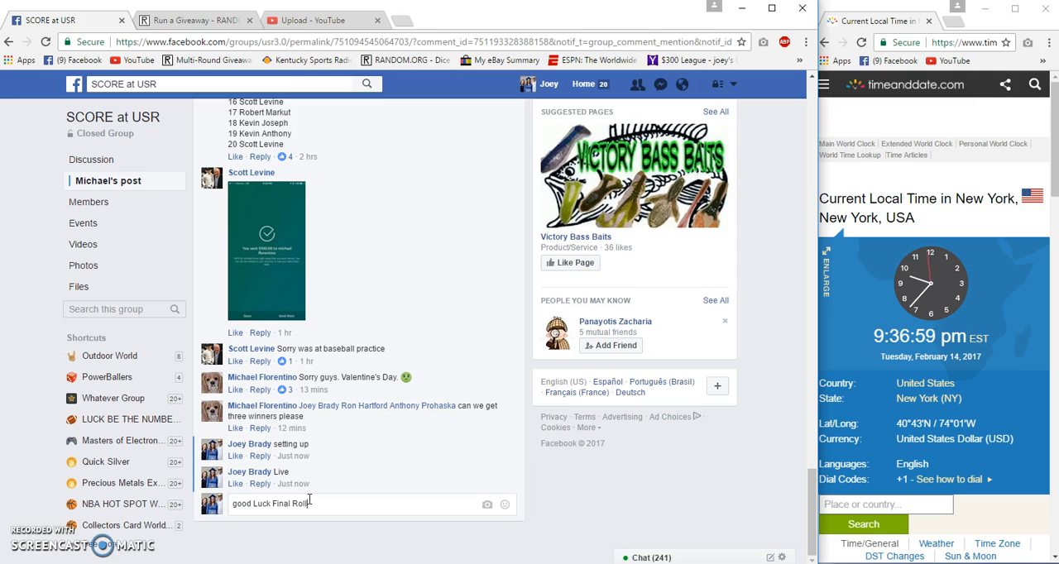
{"action": "key", "text": "enter"}
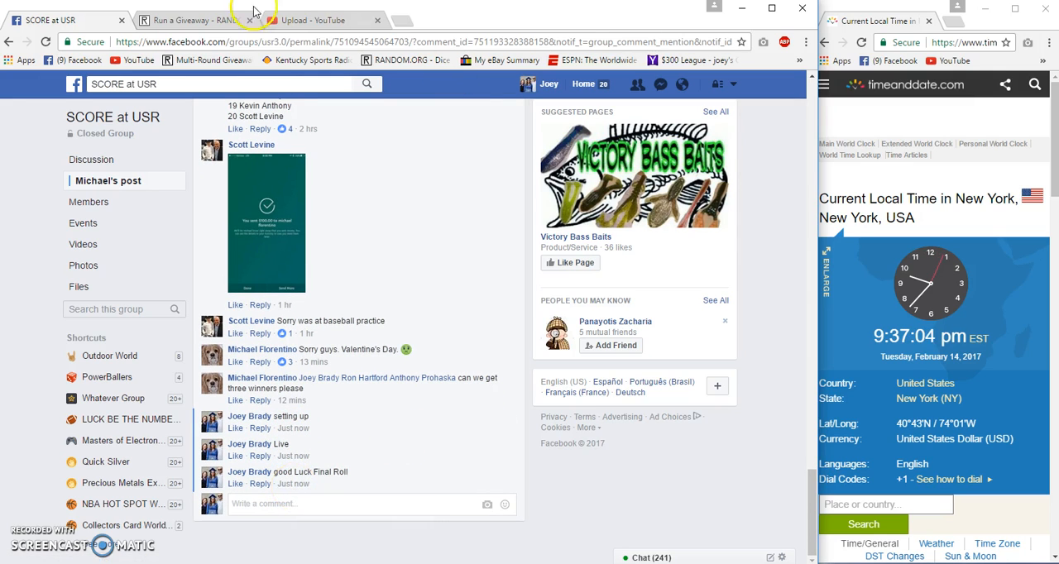
{"action": "left_click", "coordinate": [191, 20]}
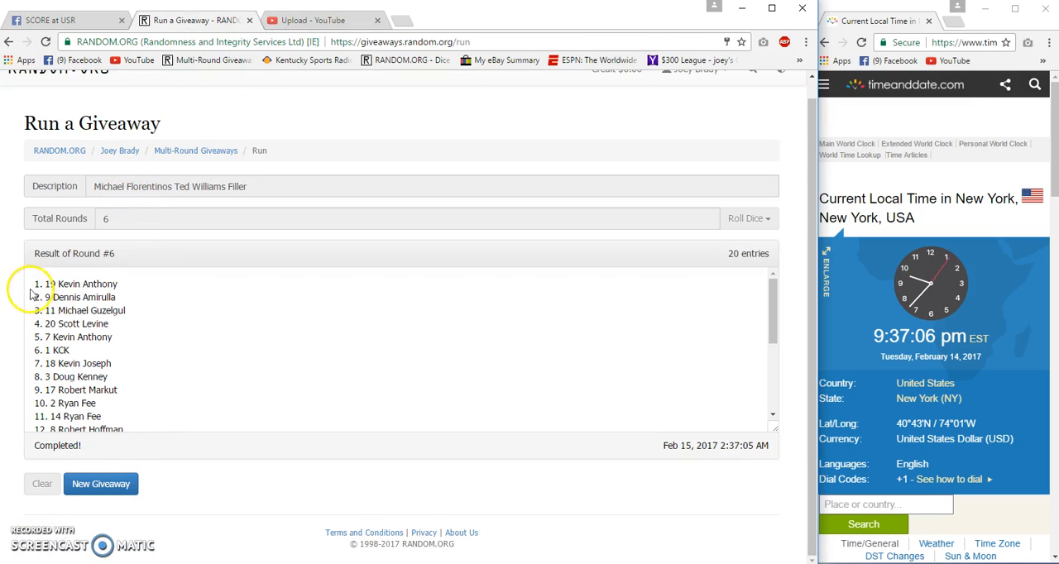
- Check the Round #6 results and verification code, then comment 'Done' in the thread
{"action": "left_click_drag", "start_coordinate": [37, 284], "coordinate": [129, 309]}
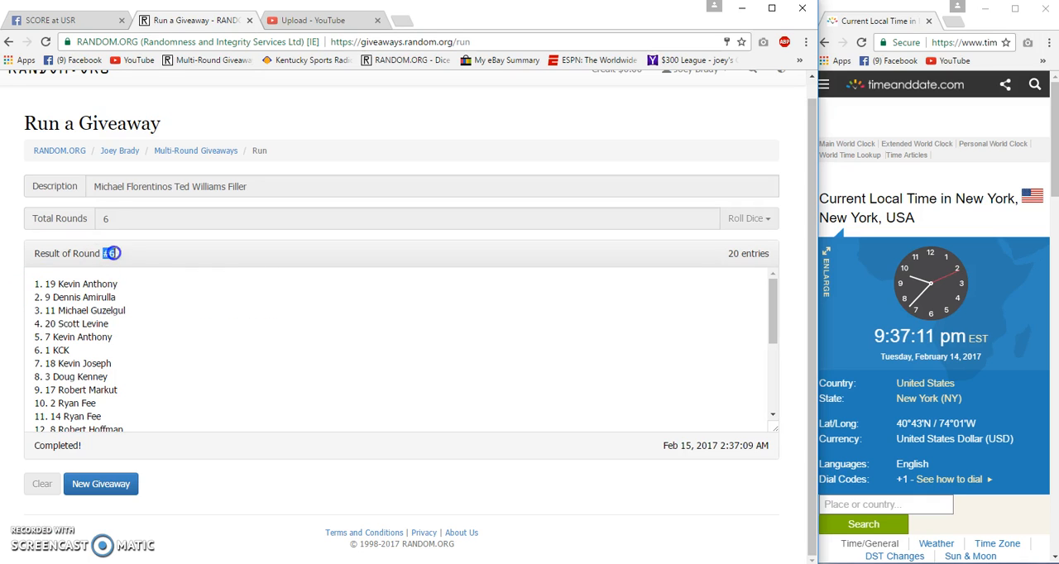
{"action": "scroll", "scroll_direction": "down", "scroll_amount": 3}
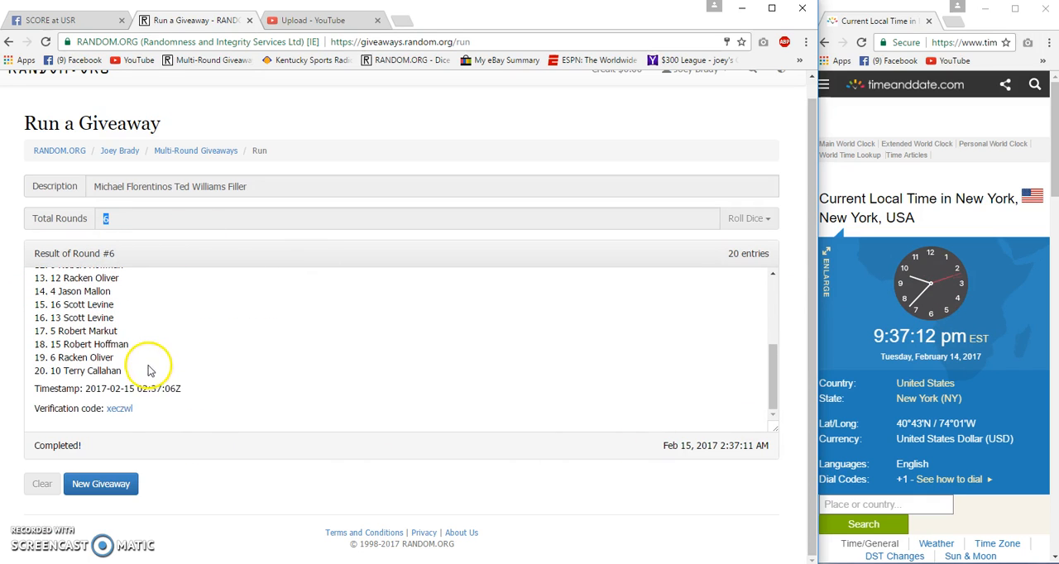
{"action": "left_click", "coordinate": [119, 409]}
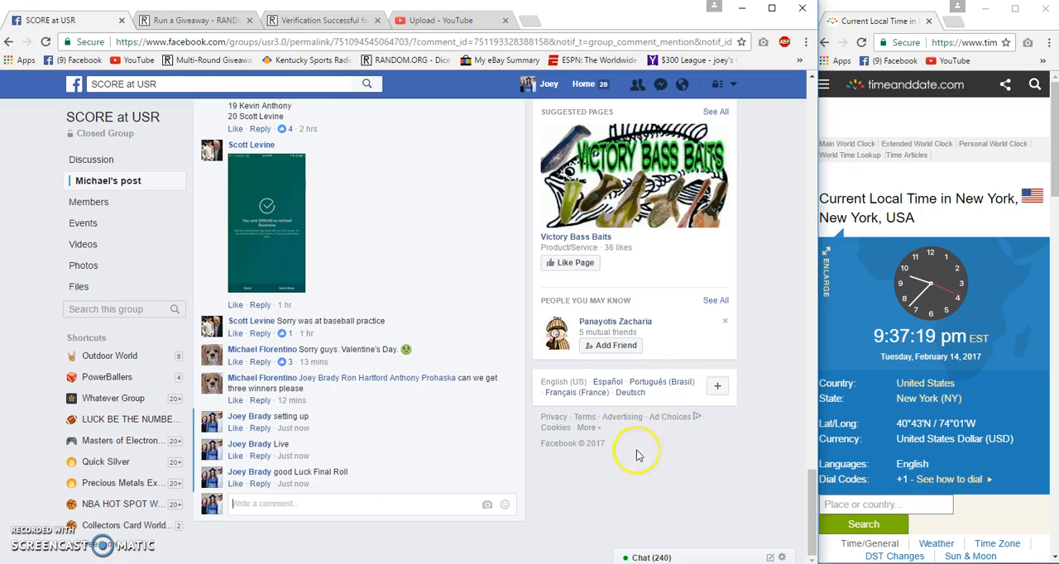
{"action": "type", "text": "Don"}
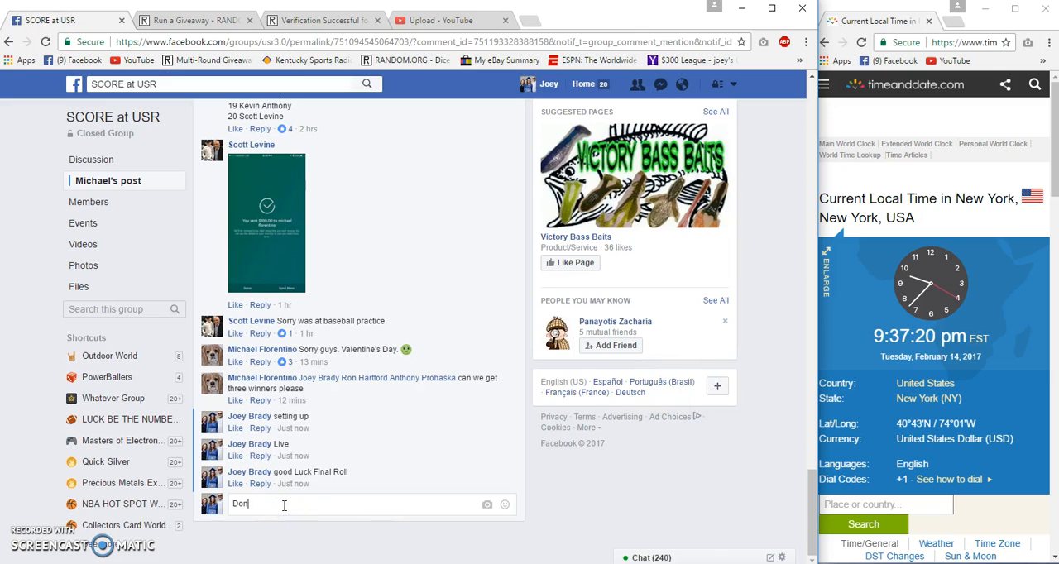
{"action": "key", "text": "enter"}
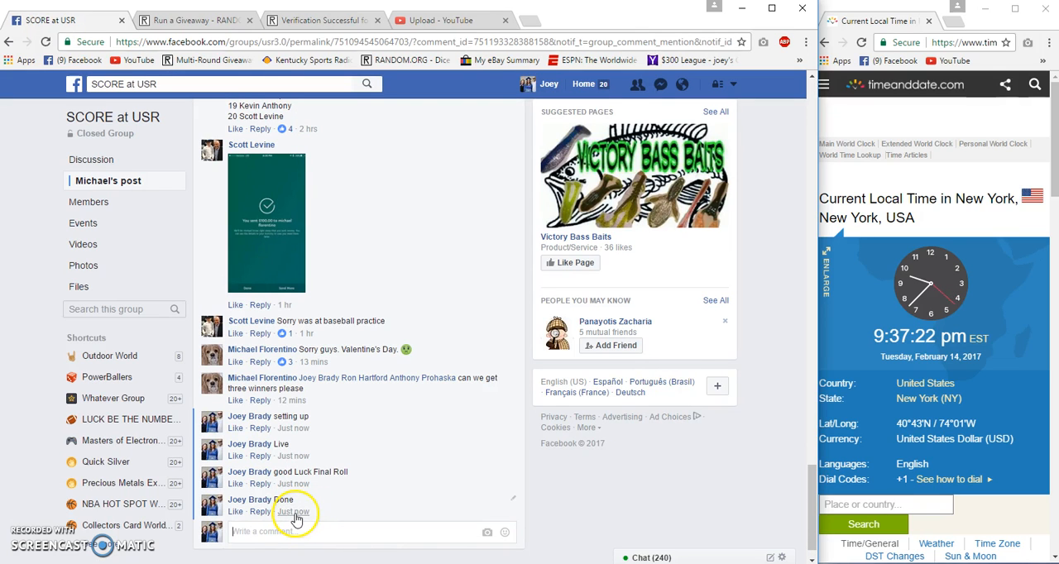